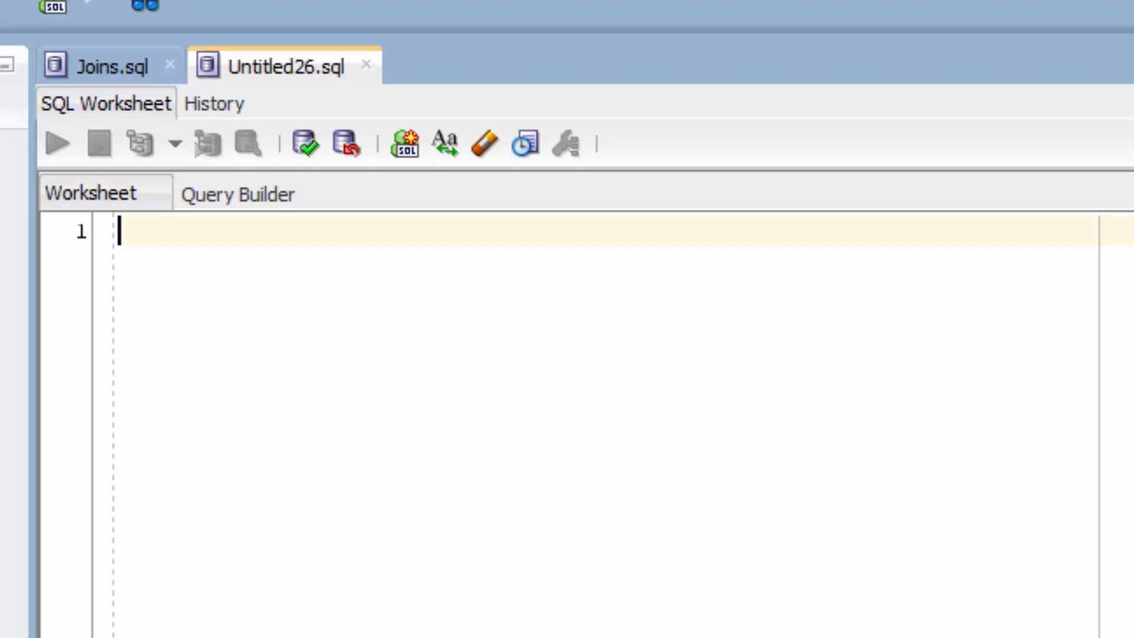
Type SELECT employee_id, first_name, last_name, department_id, department_name FROM employee e NATURAL JOIN department d
text(SELECT)
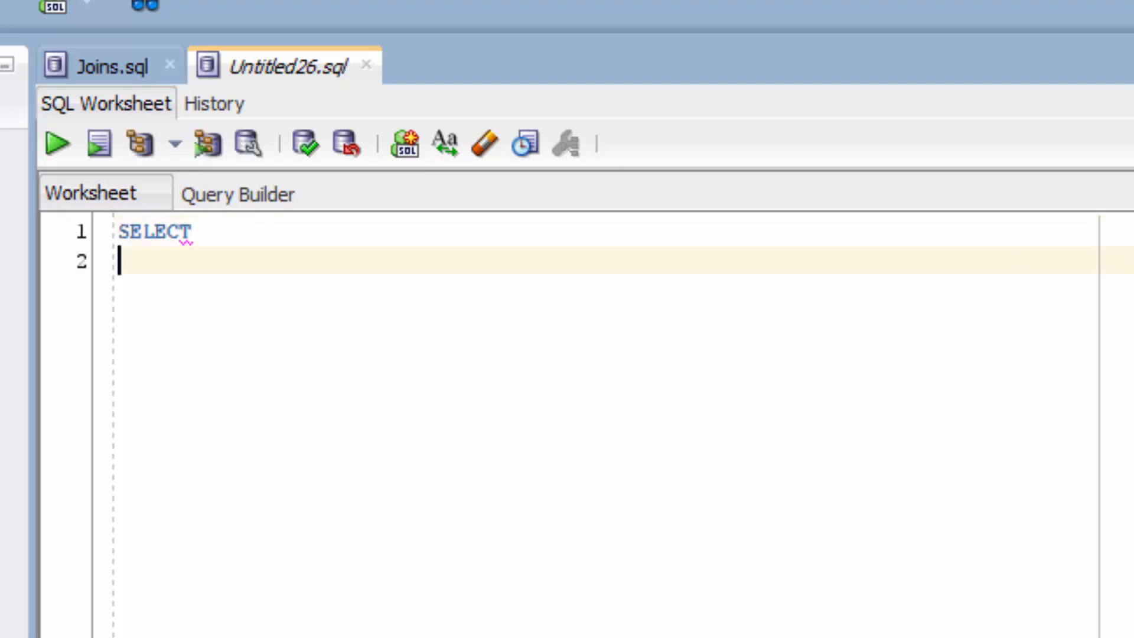
text(e.employee_)
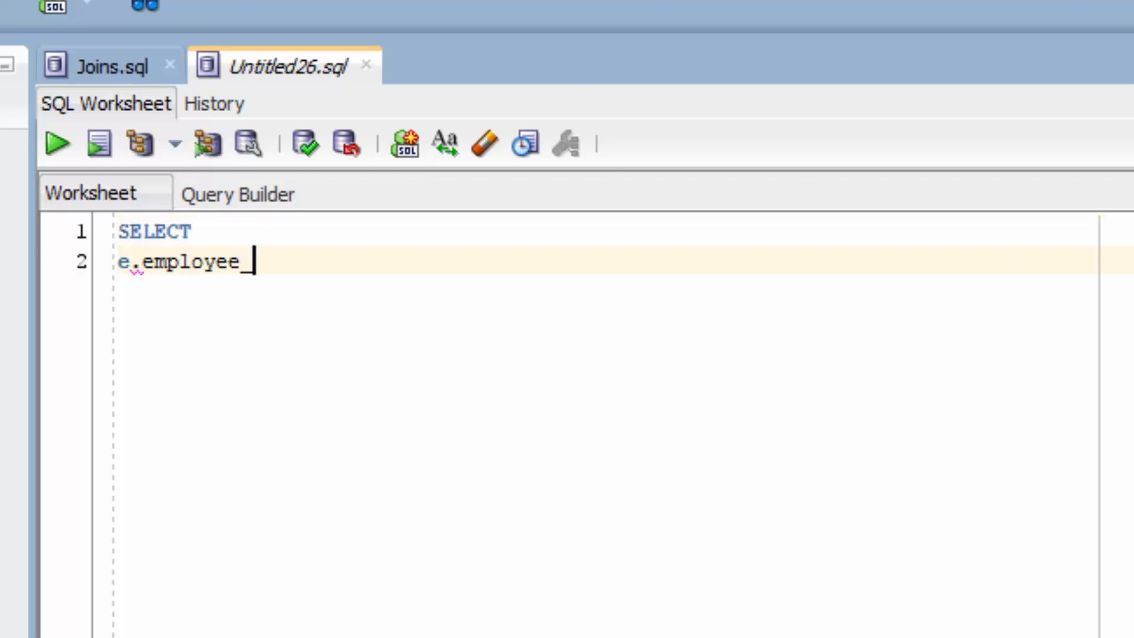
text(id,)
text(d.)
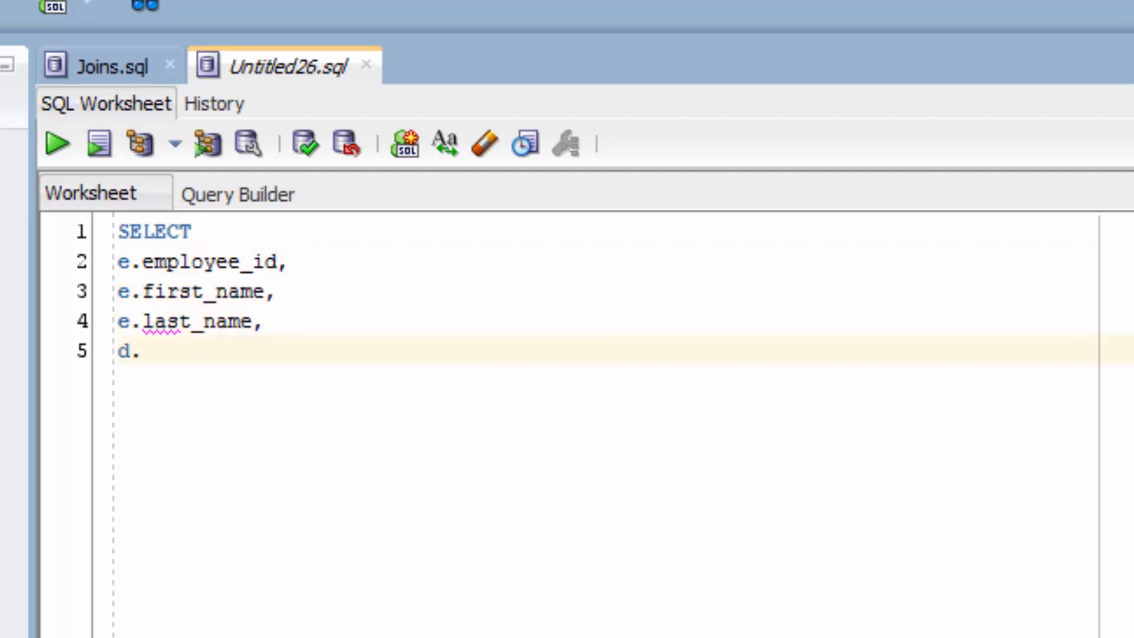
text(department_id,)
text(d.depa)
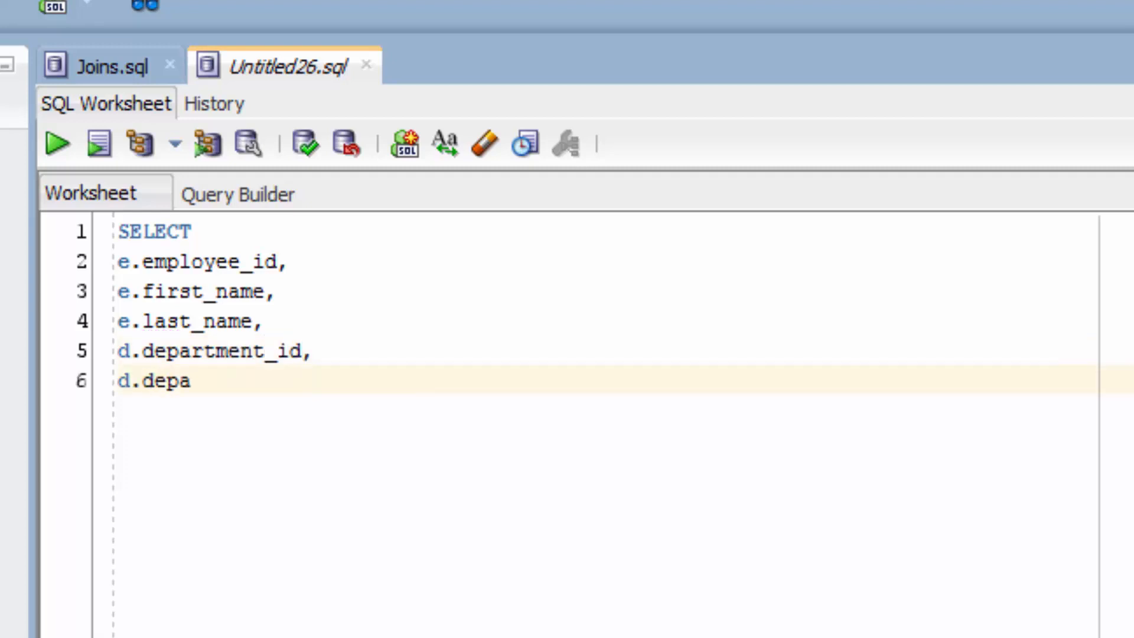
text(rtment_name)
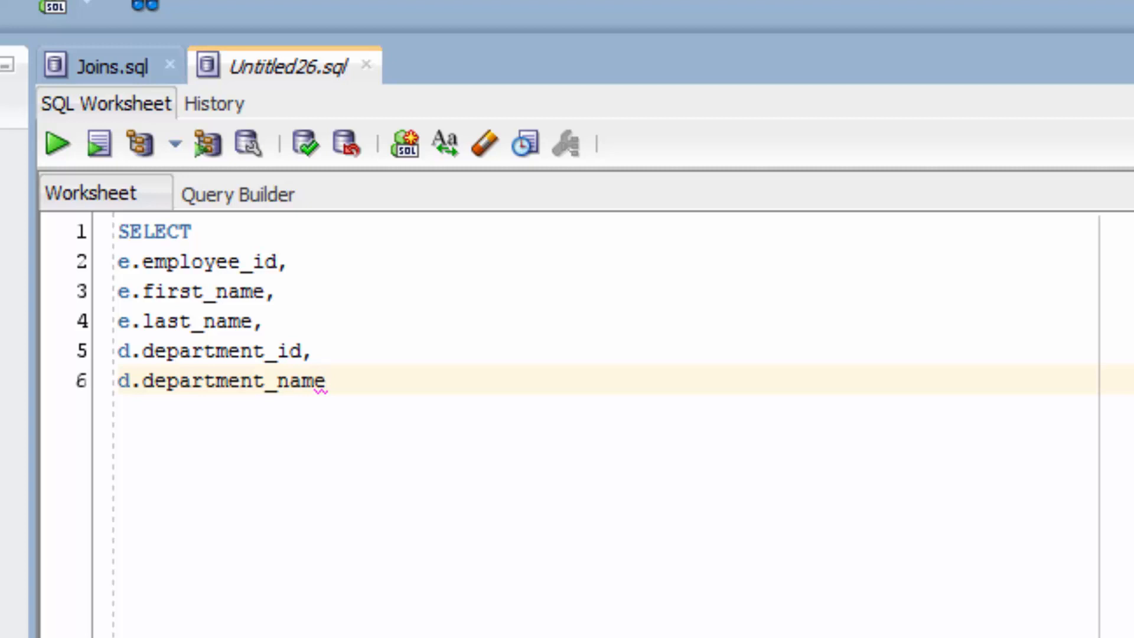
text(FROM)
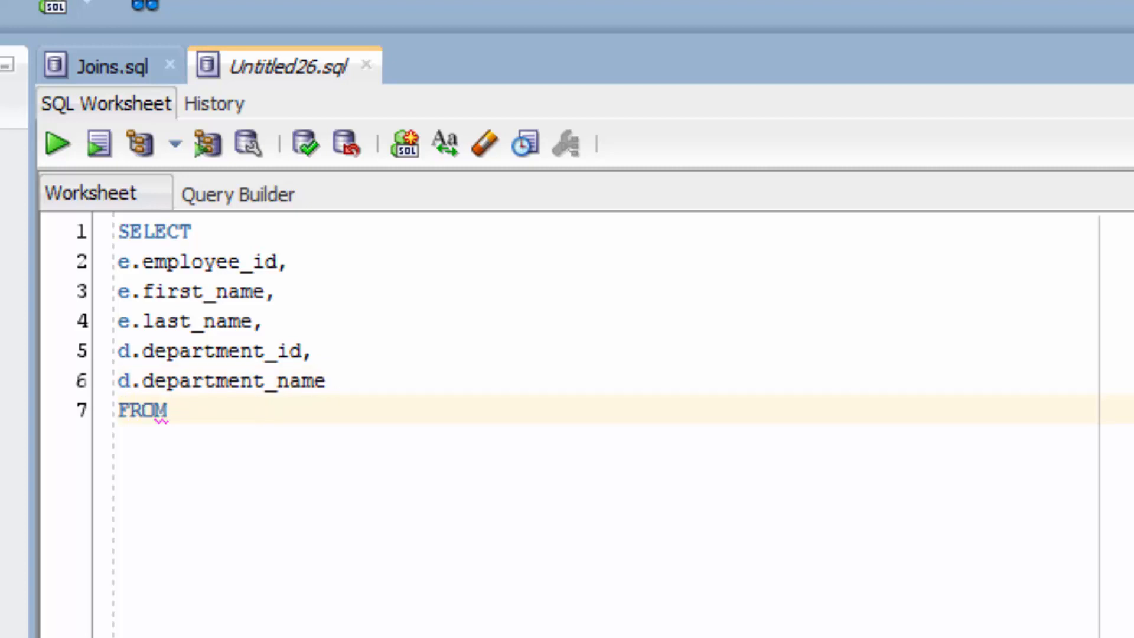
text(employee)
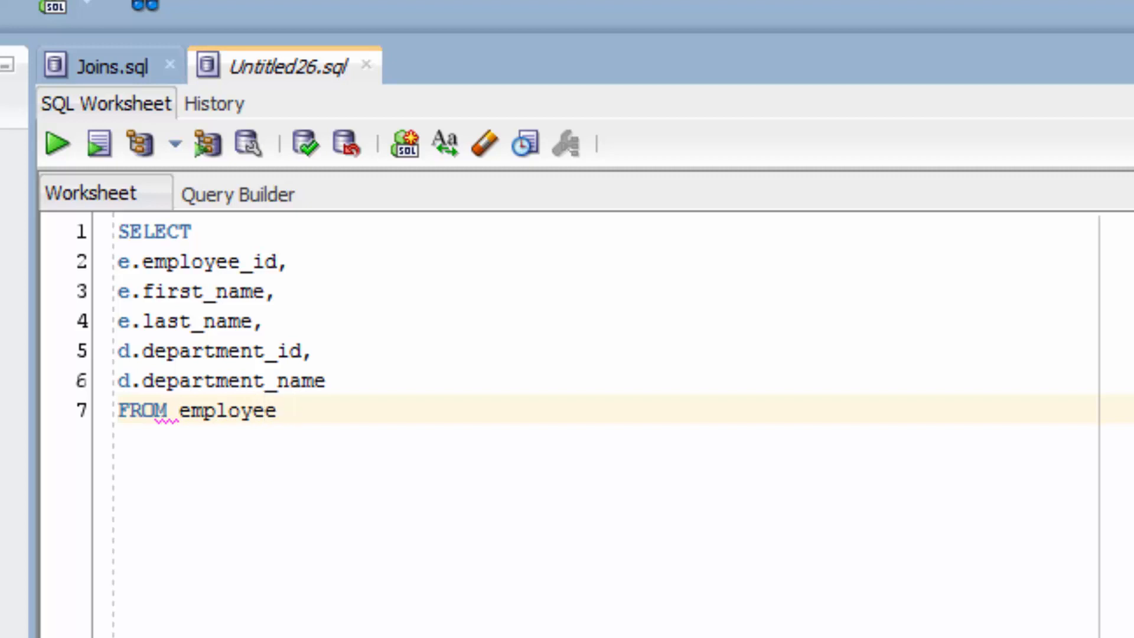
text(e)
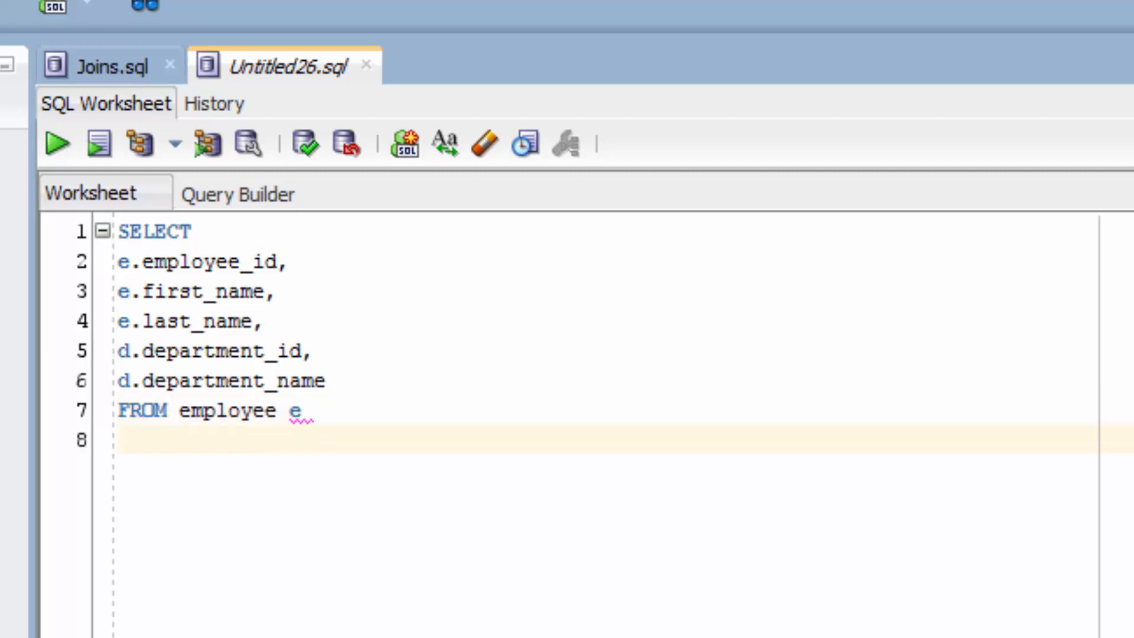
text(NATUR)
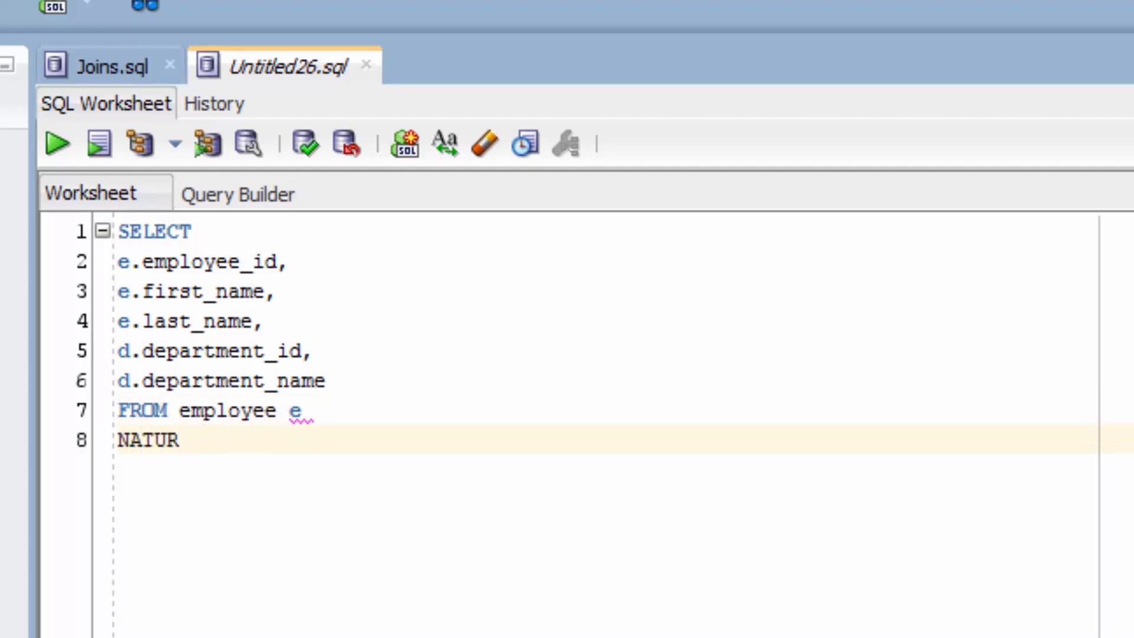
text(AL JOIN departme)
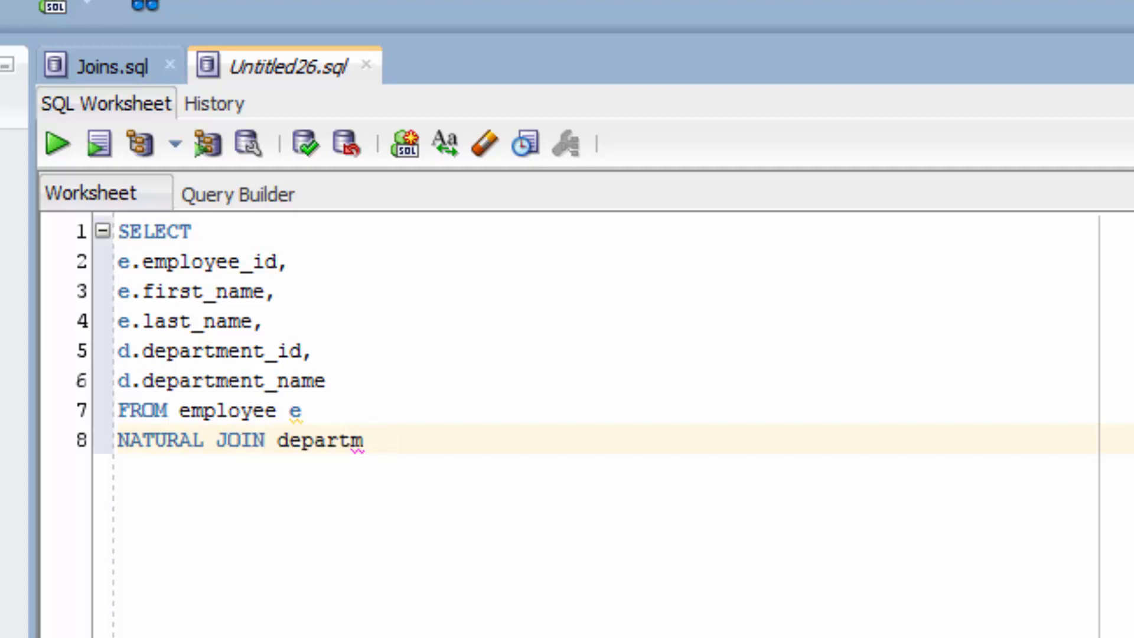
text(ent d;)
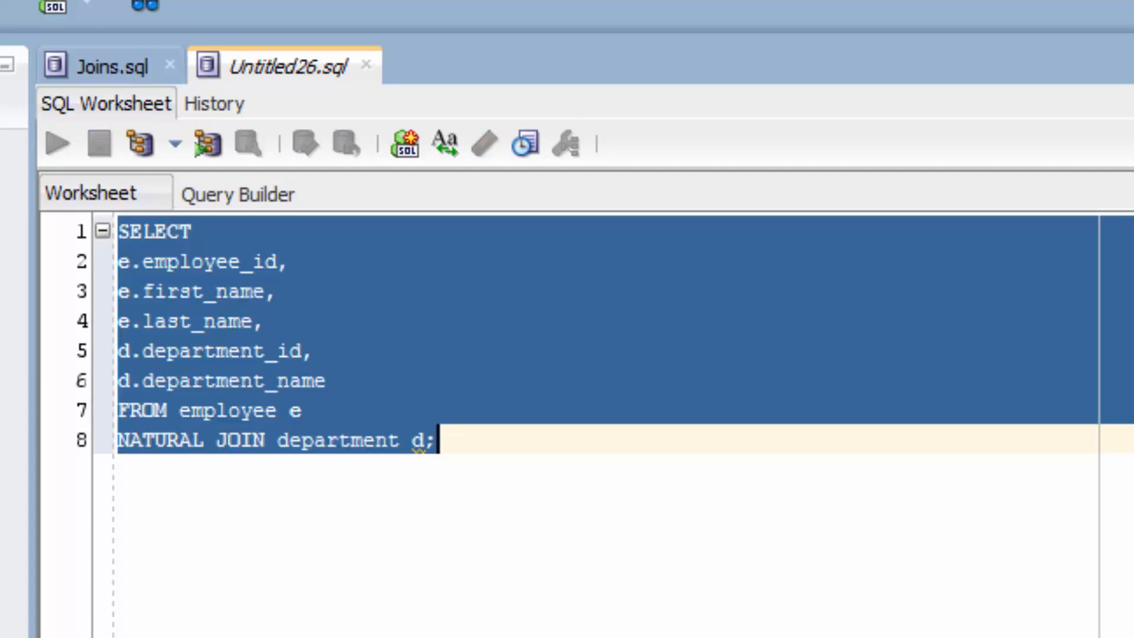
Remove the 'd.' prefix from department_id and move below the first query
click(55, 142)
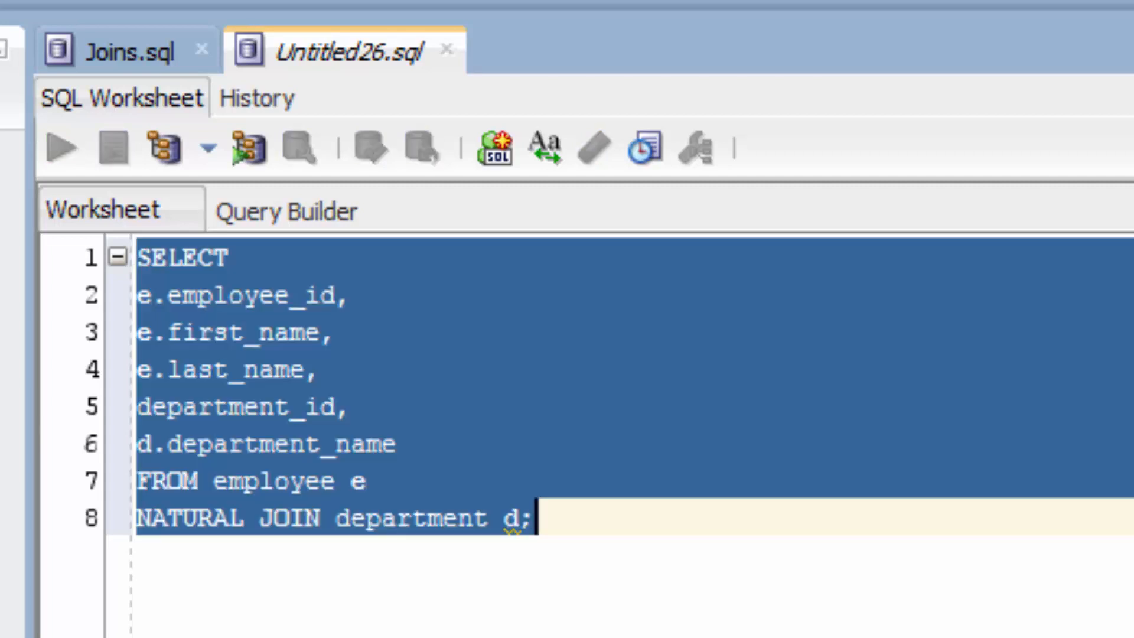
click(61, 149)
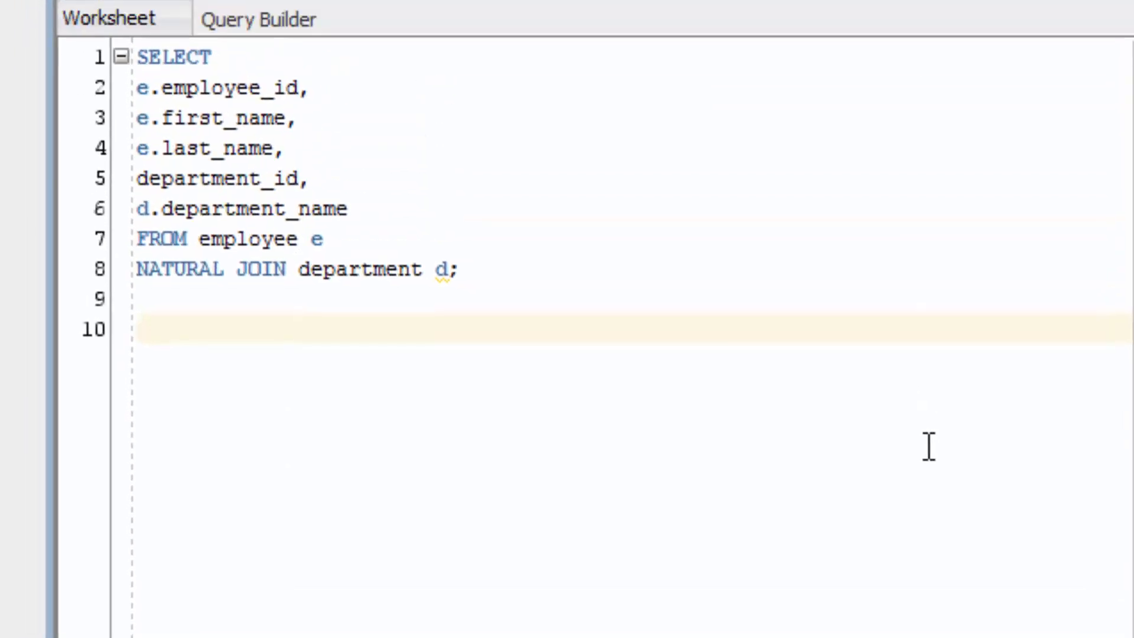
Start a second query selecting product_id, product_name, department_id and department_name
text(S)
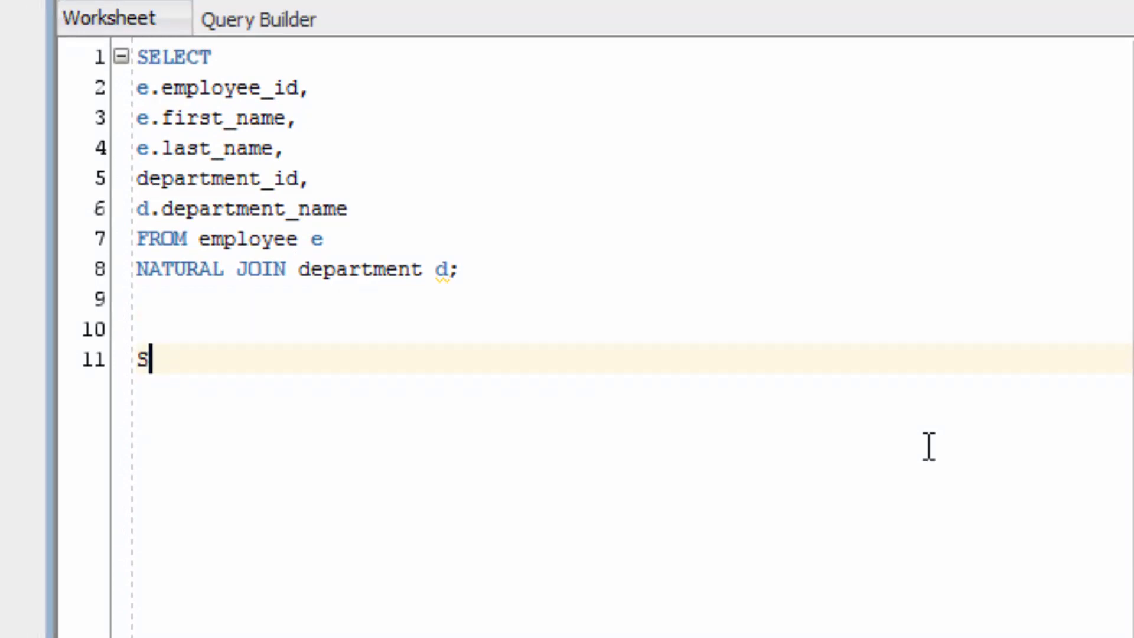
text(ELECT product_)
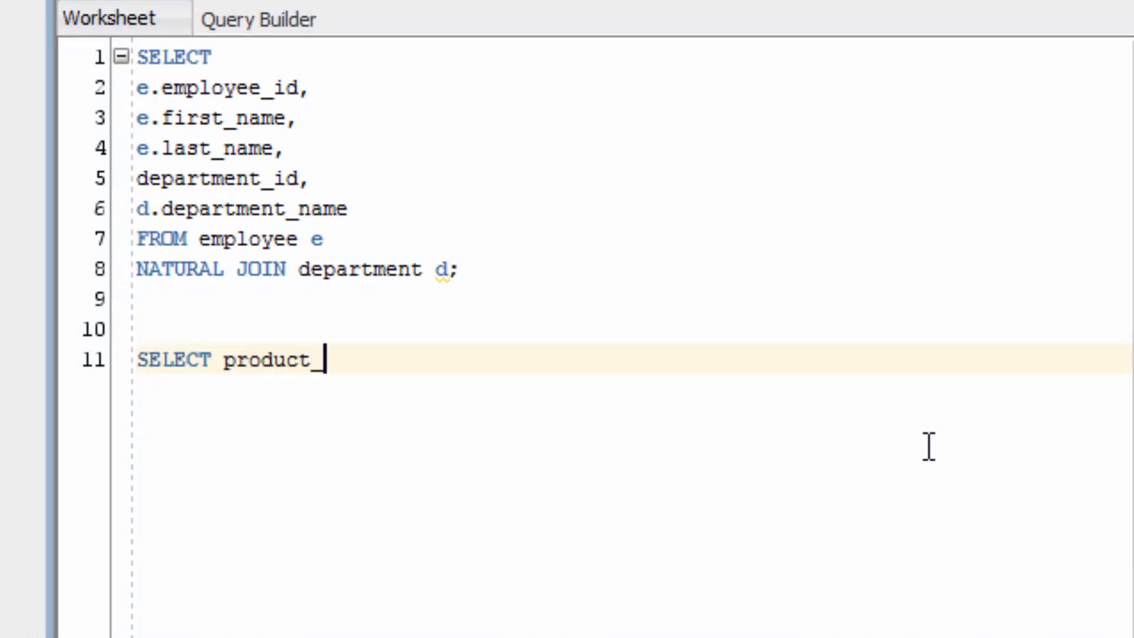
text(id,)
text(product_name,)
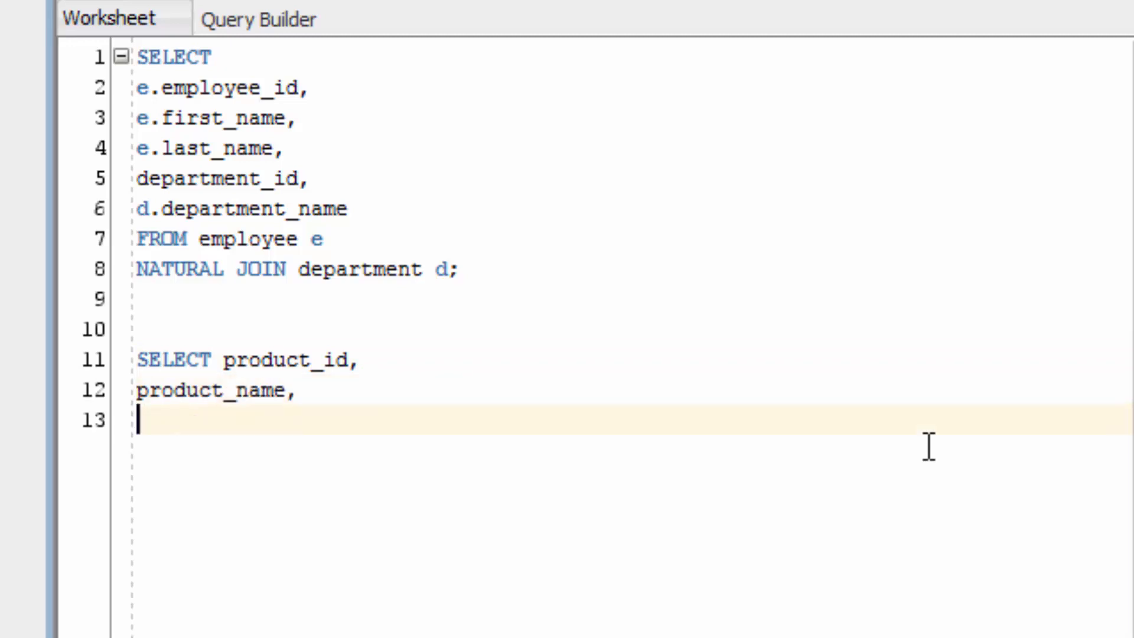
text(department_id)
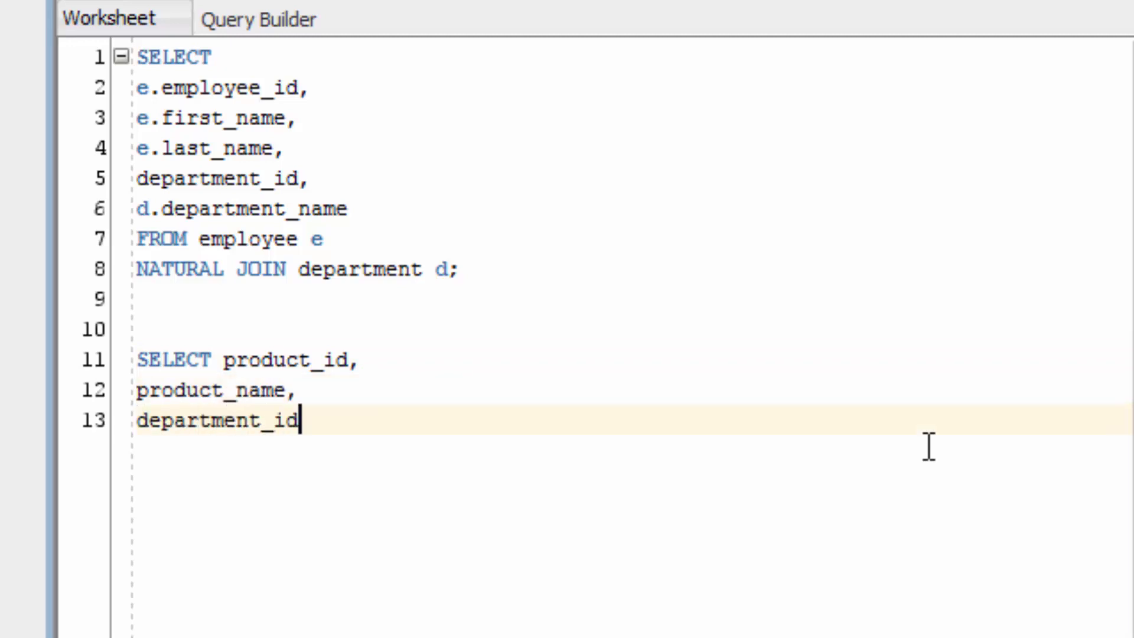
text(,)
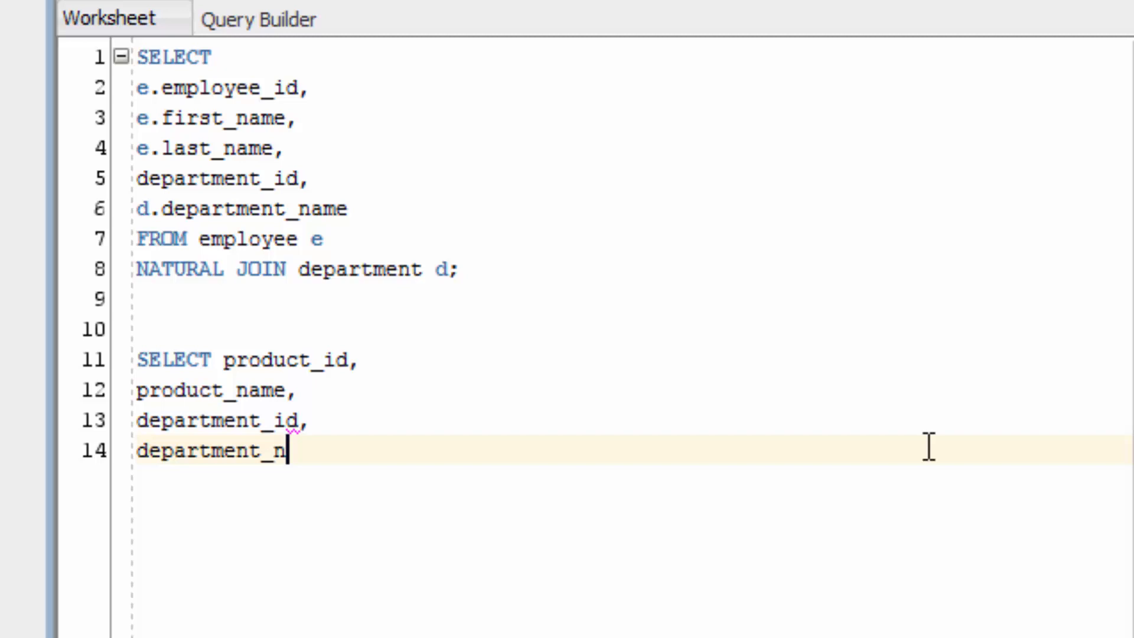
text(ame)
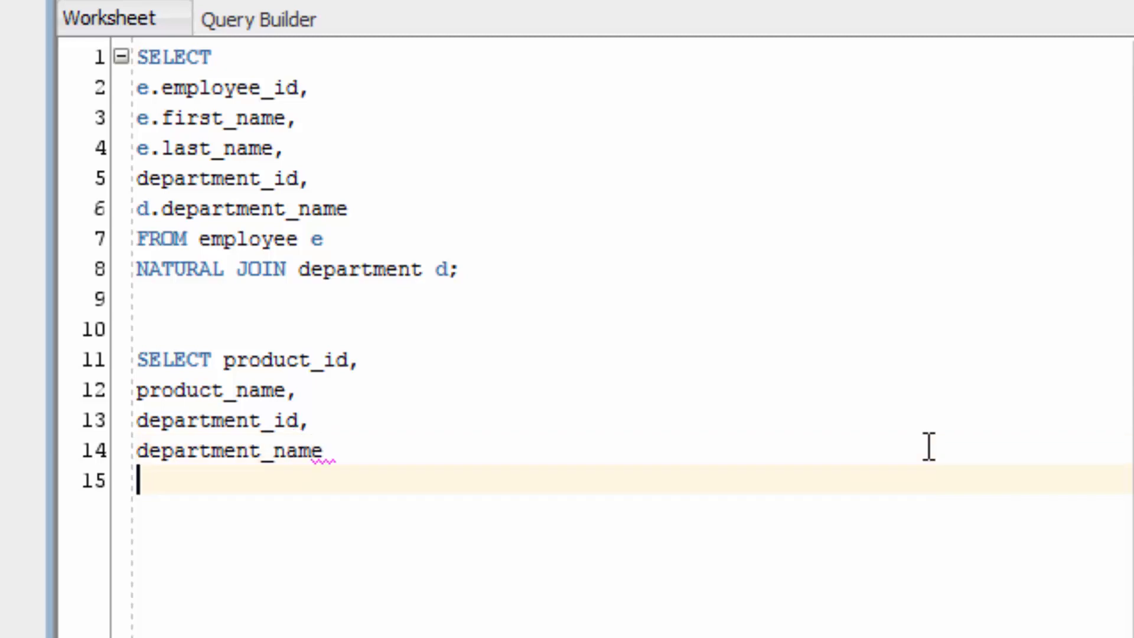
Finish it with FROM product NATURAL JOIN department and run it, returning 8 rows
text(FROM product)
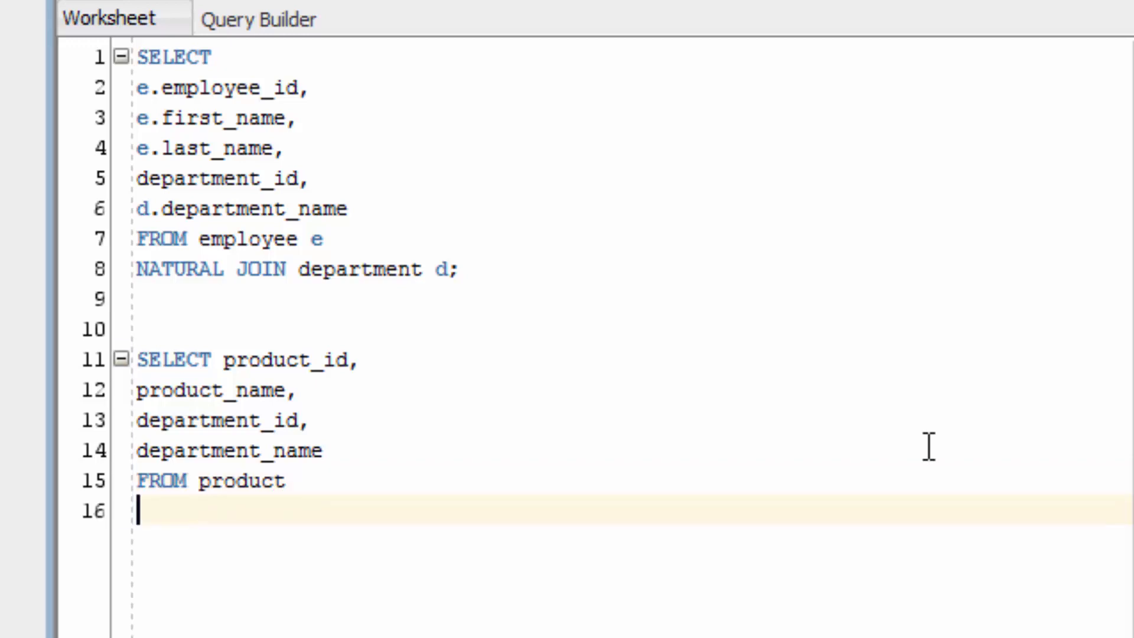
text(NATURAL JOIN)
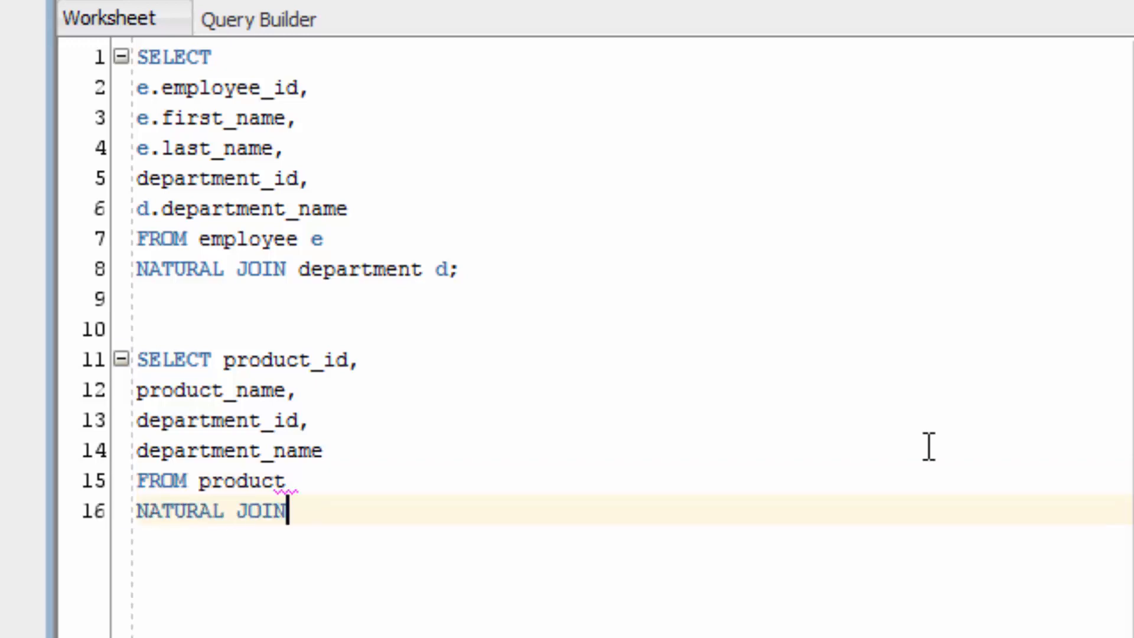
text(depa)
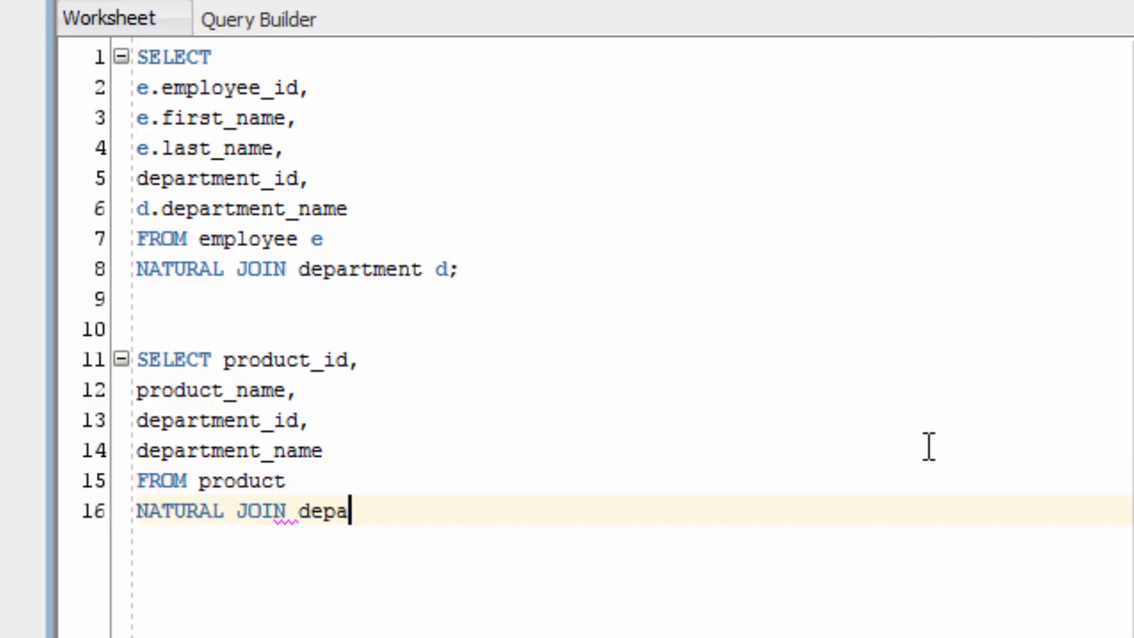
text(rtment;)
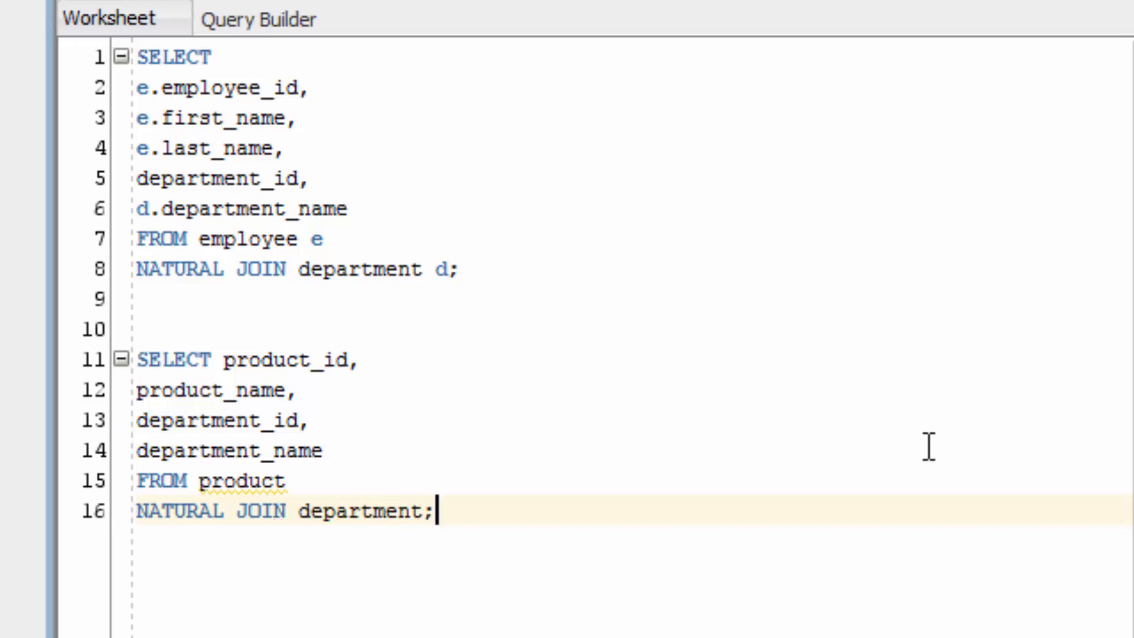
click(285, 481)
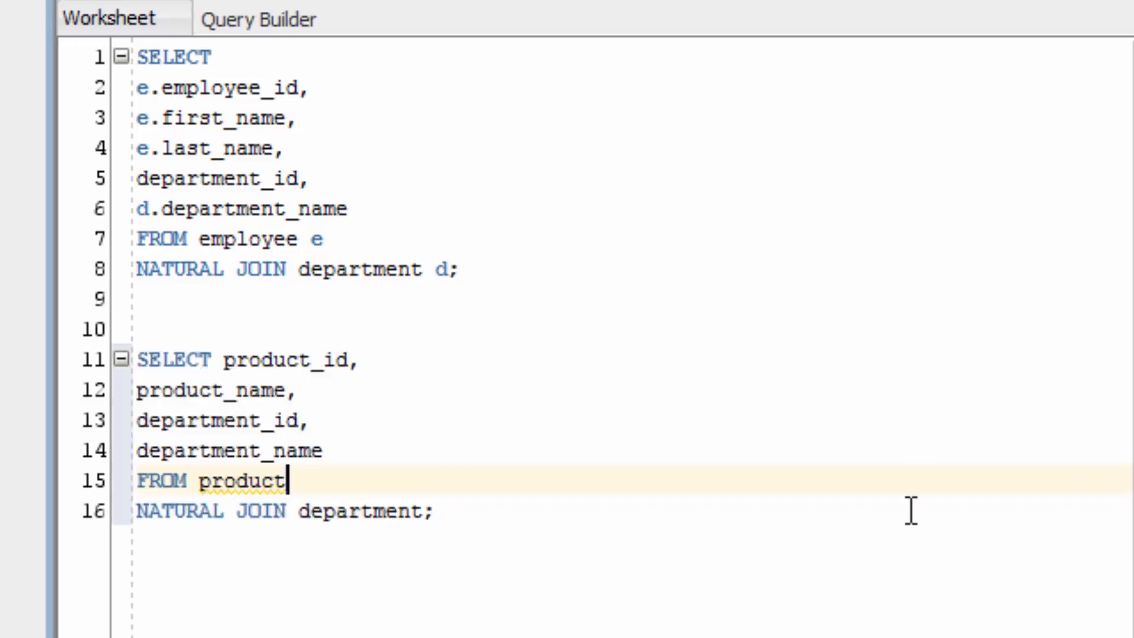
key(F9)
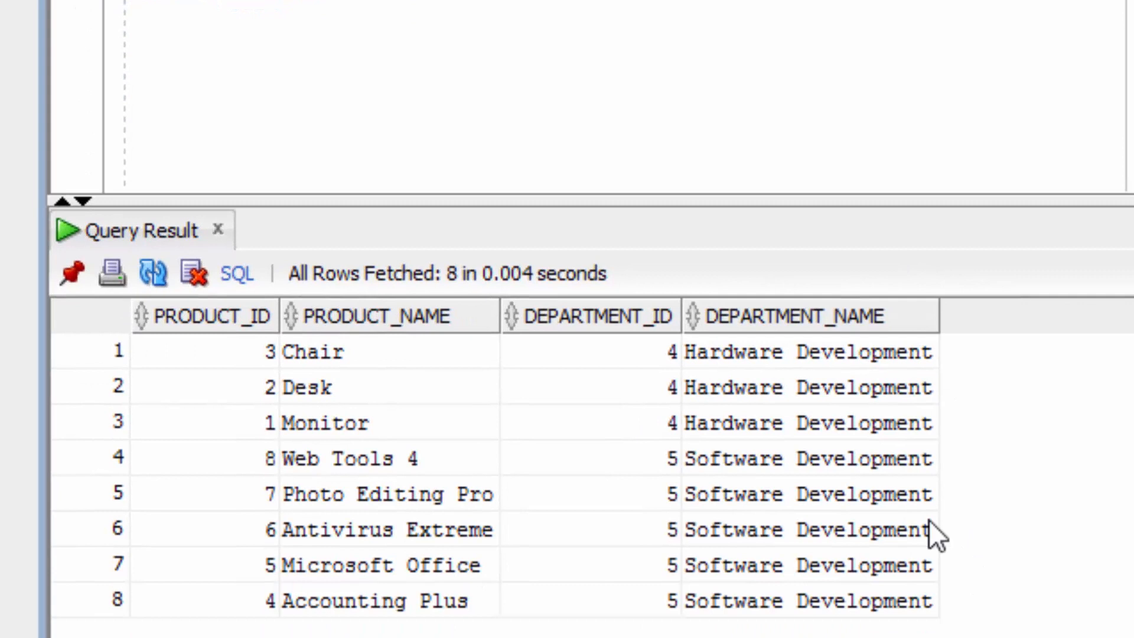